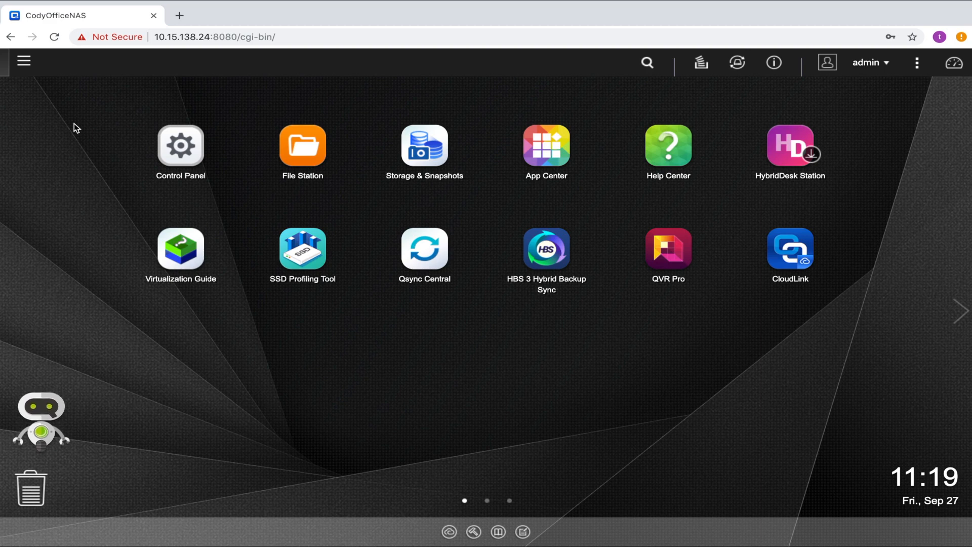
pyautogui.moveTo(181, 146)
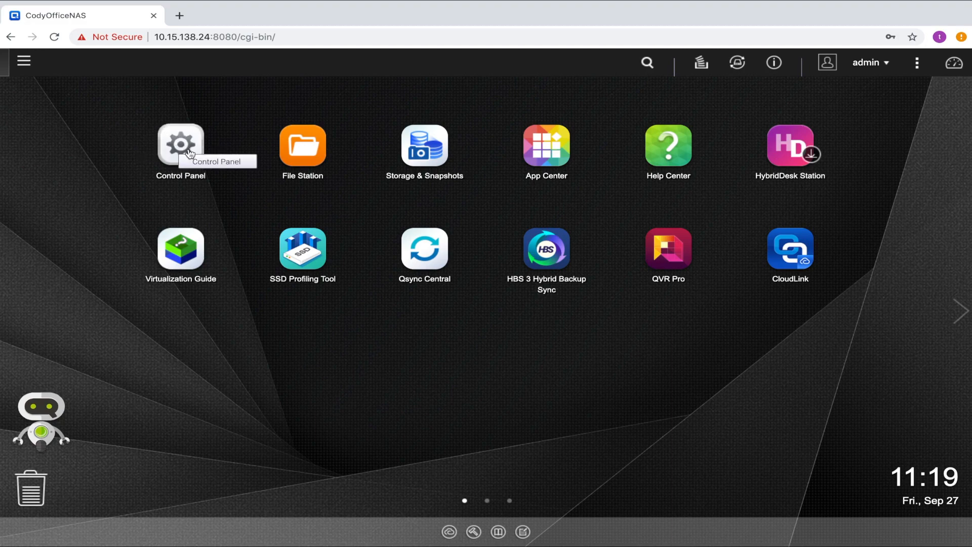
pyautogui.moveTo(424, 146)
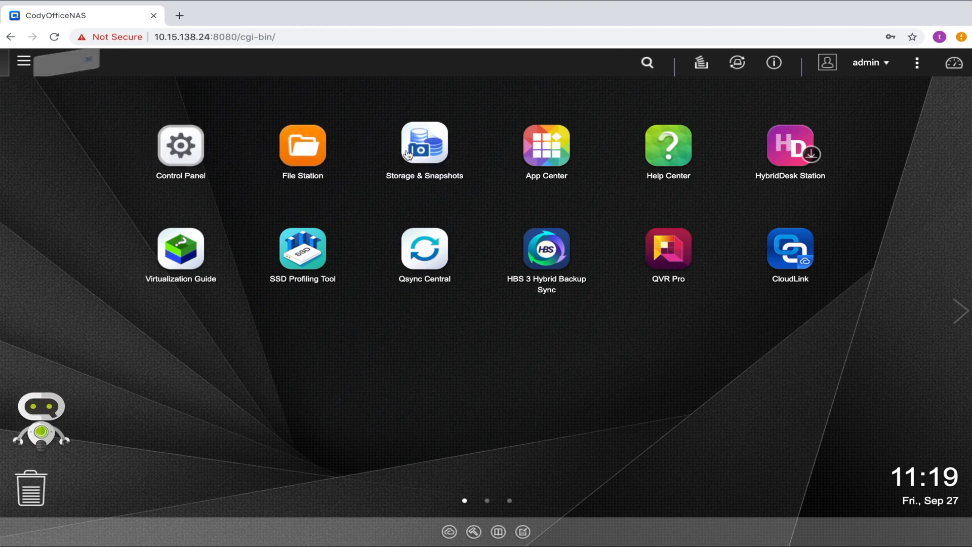
# Open Storage & Snapshots on the storage list and show the Create options.
pyautogui.click(425, 141)
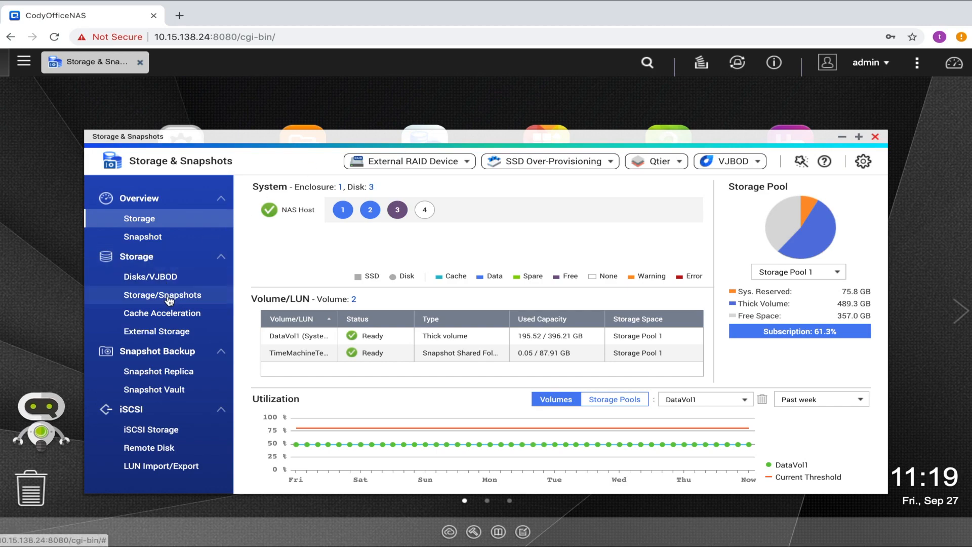
pyautogui.click(163, 295)
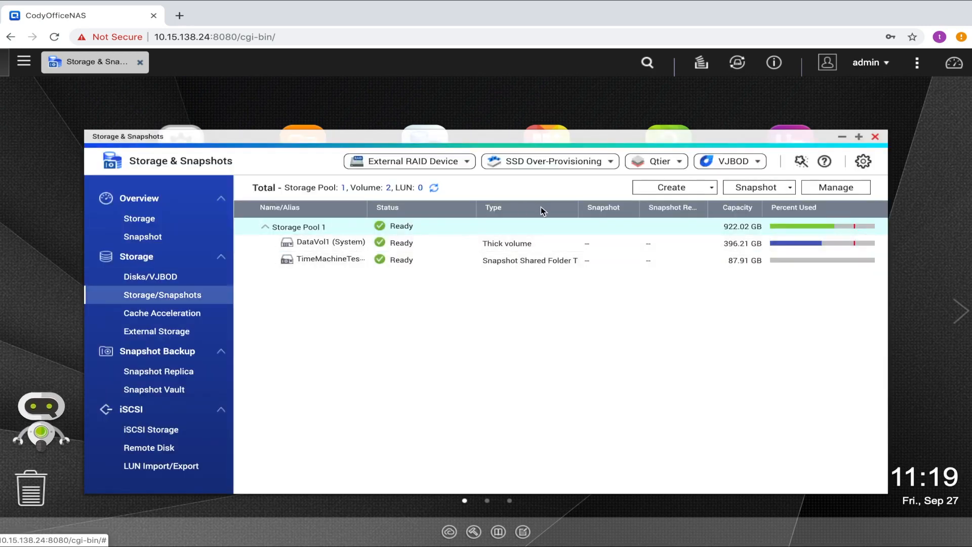
pyautogui.click(671, 187)
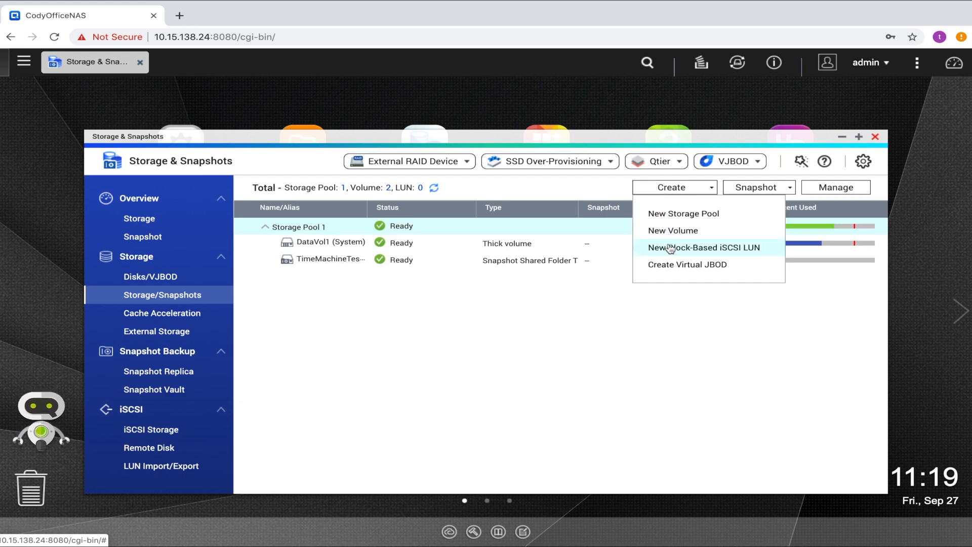
# Start a new block-based iSCSI LUN and agree to enable the iSCSI service.
pyautogui.click(704, 247)
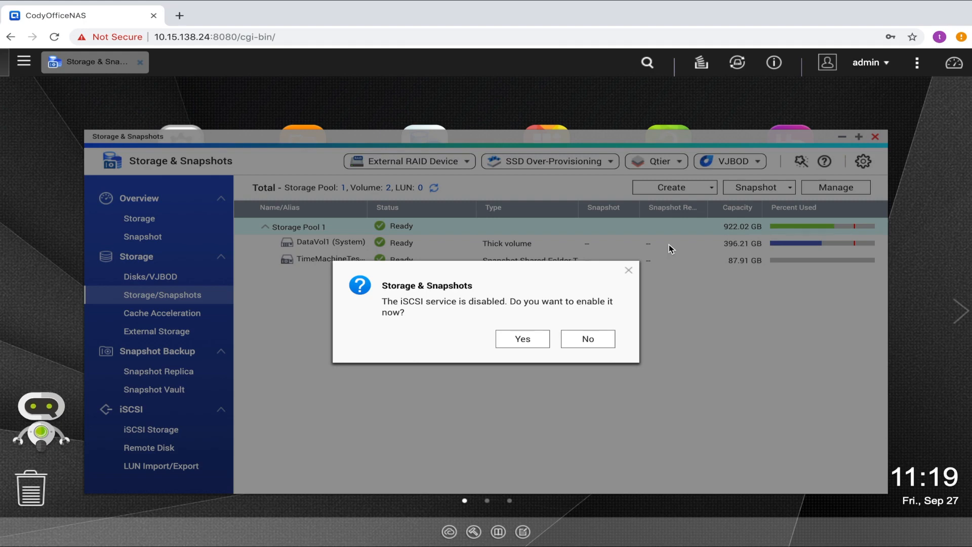
pyautogui.moveTo(534, 337)
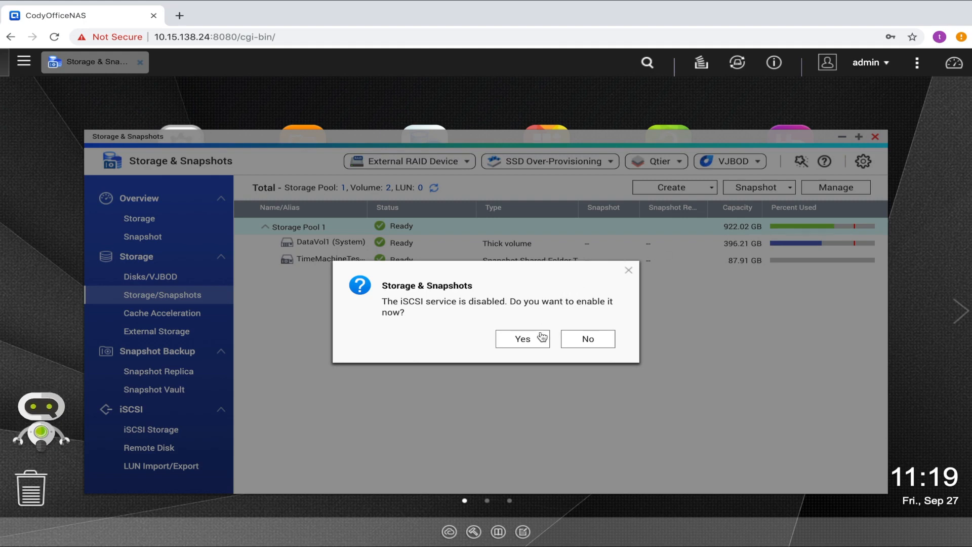
pyautogui.click(587, 339)
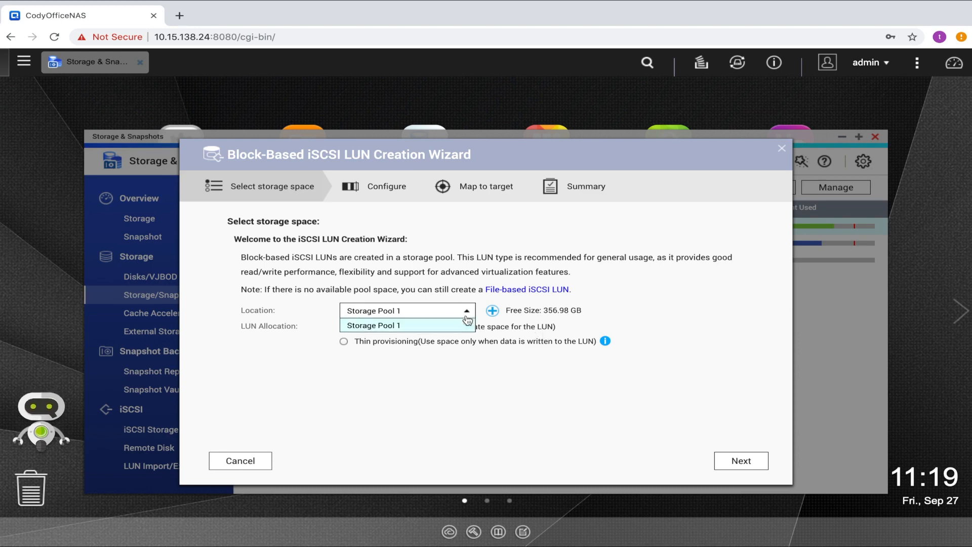
# Keep Storage Pool 1 as location and settle on thick instant allocation.
pyautogui.click(374, 325)
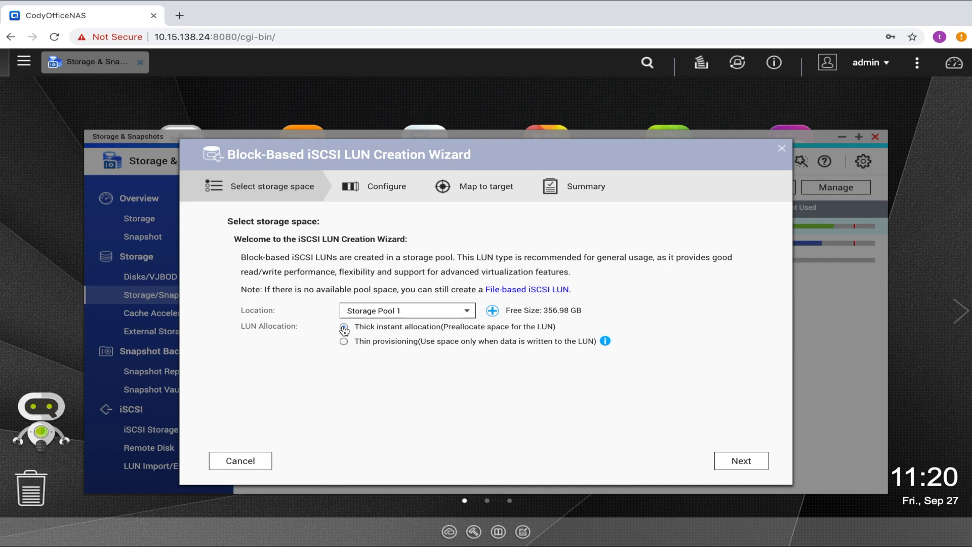
pyautogui.click(343, 327)
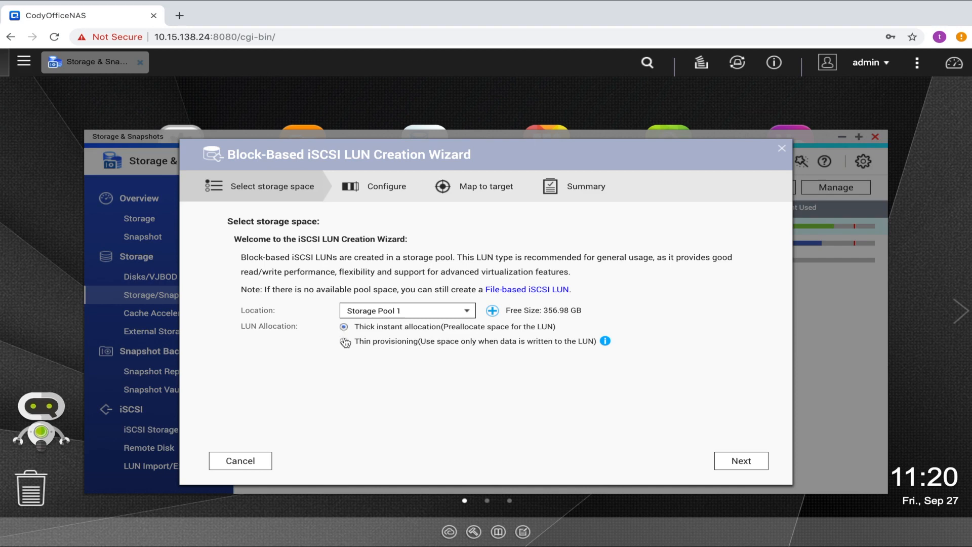
pyautogui.click(344, 341)
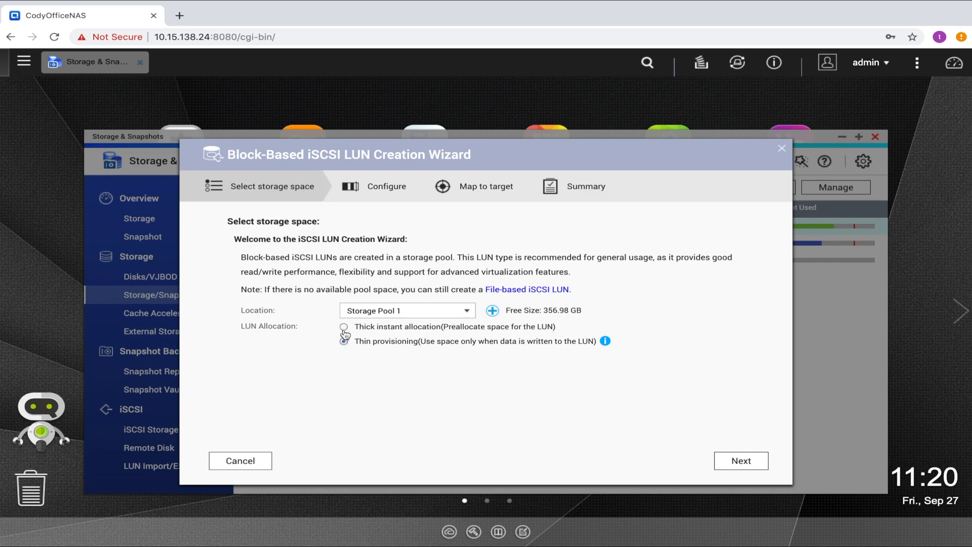
pyautogui.click(343, 326)
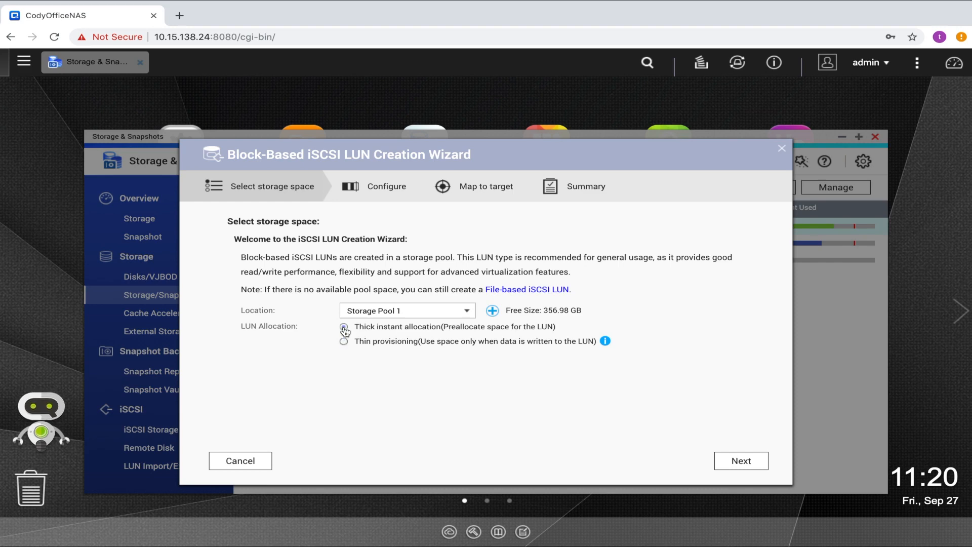
pyautogui.click(344, 327)
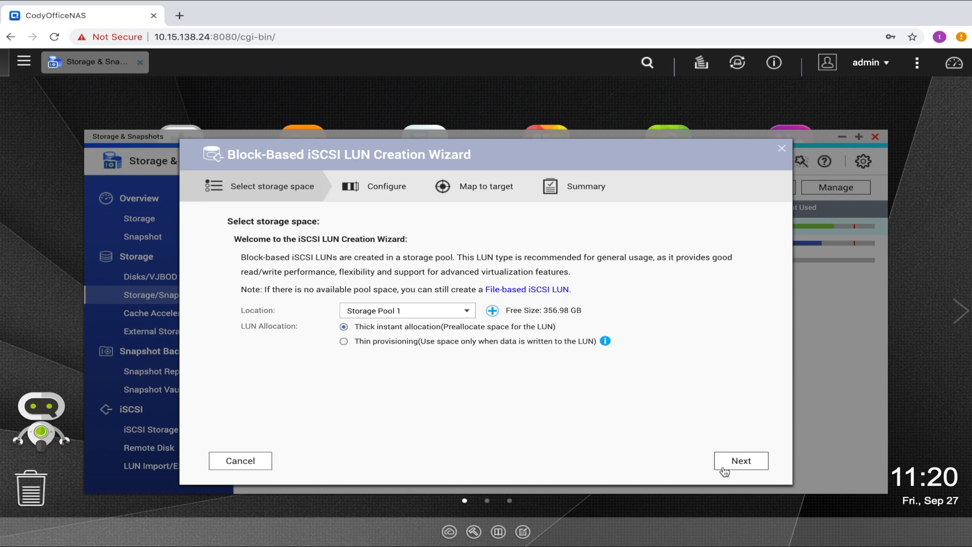
# Set LUN name QNAP and capacity 50 GB, then advance to target mapping.
pyautogui.click(740, 461)
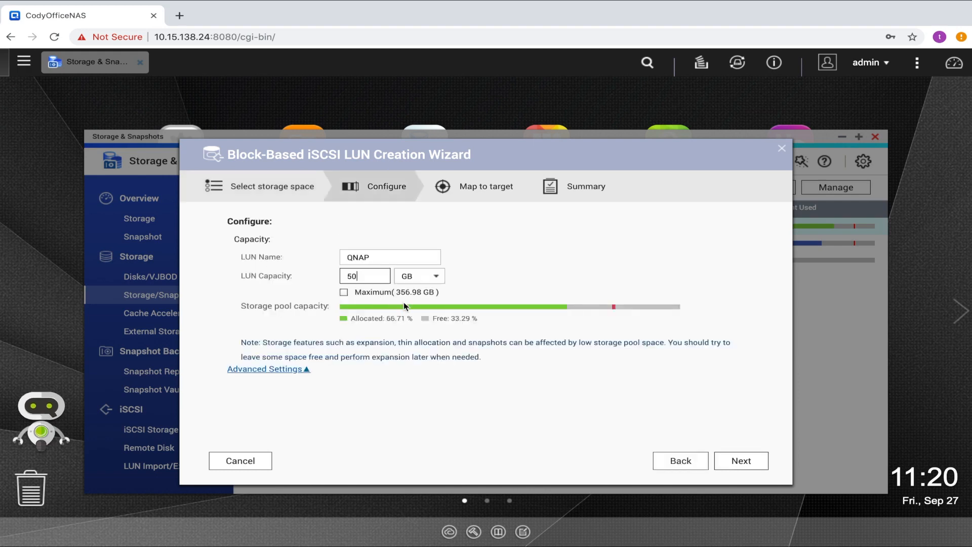
pyautogui.moveTo(424, 299)
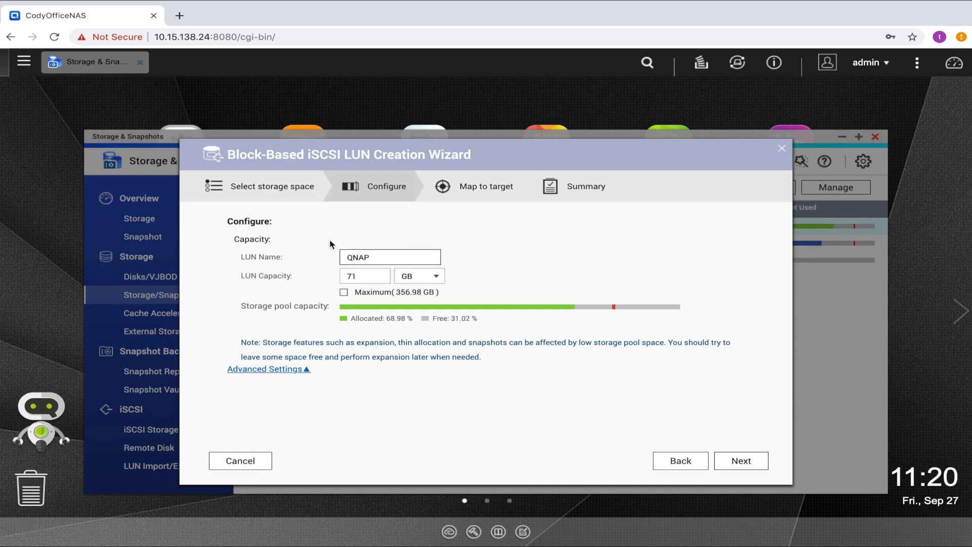
pyautogui.tripleClick(365, 275)
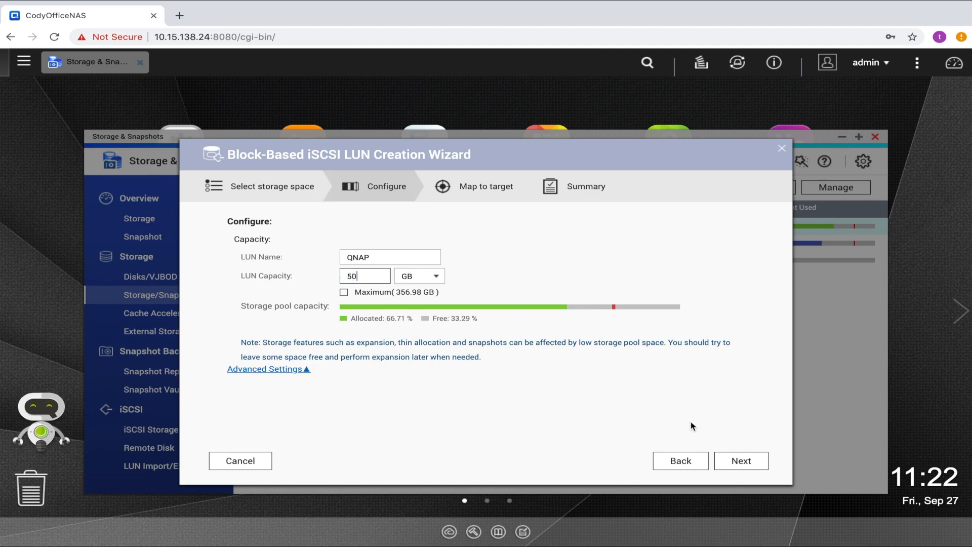
pyautogui.click(741, 460)
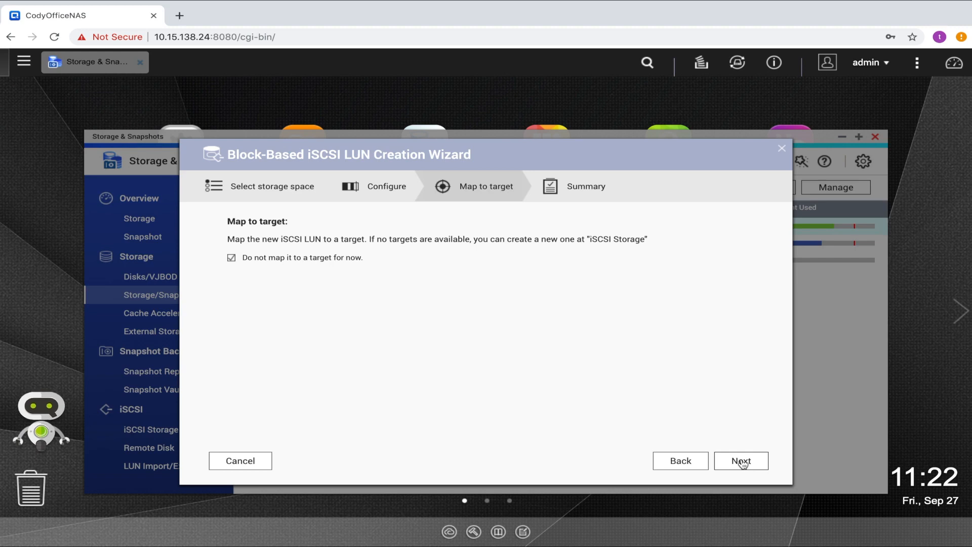
pyautogui.moveTo(338, 268)
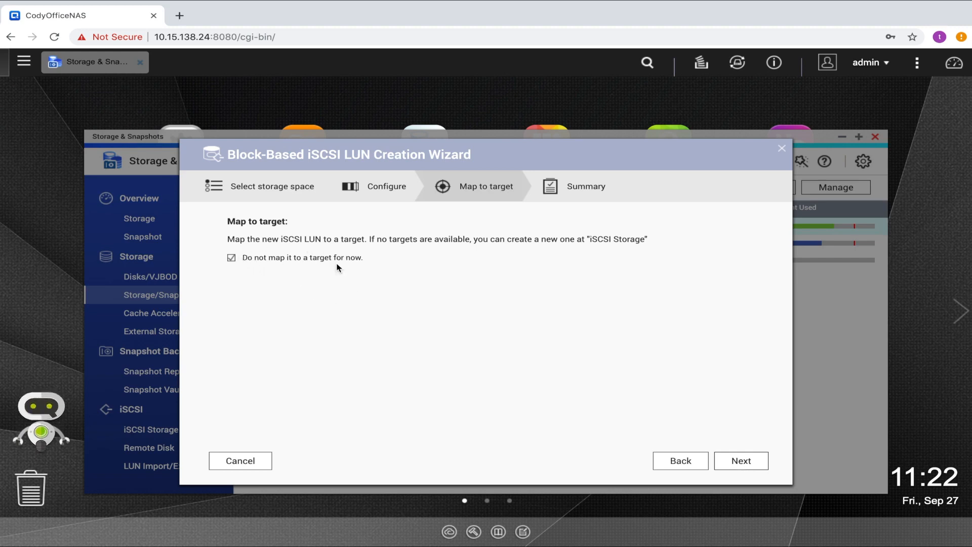
pyautogui.moveTo(287, 265)
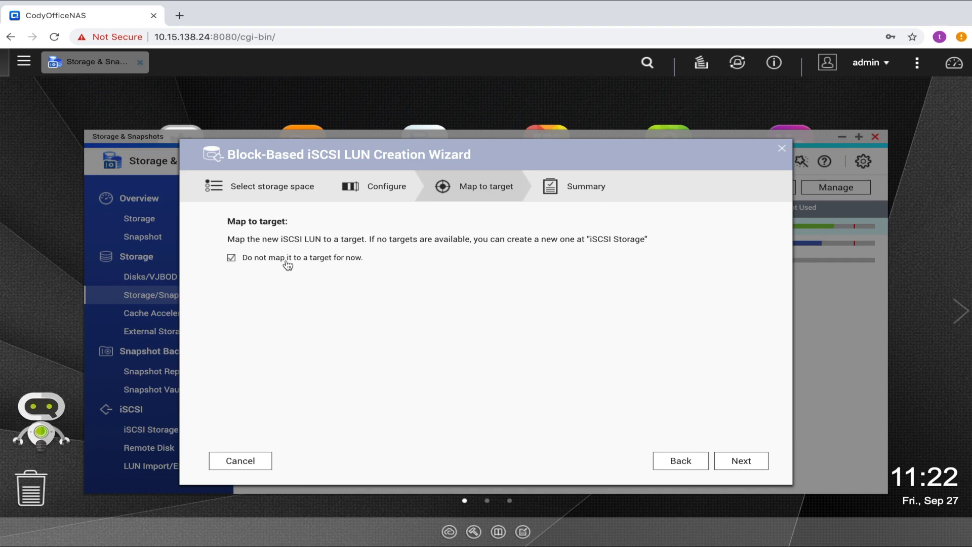
pyautogui.moveTo(466, 353)
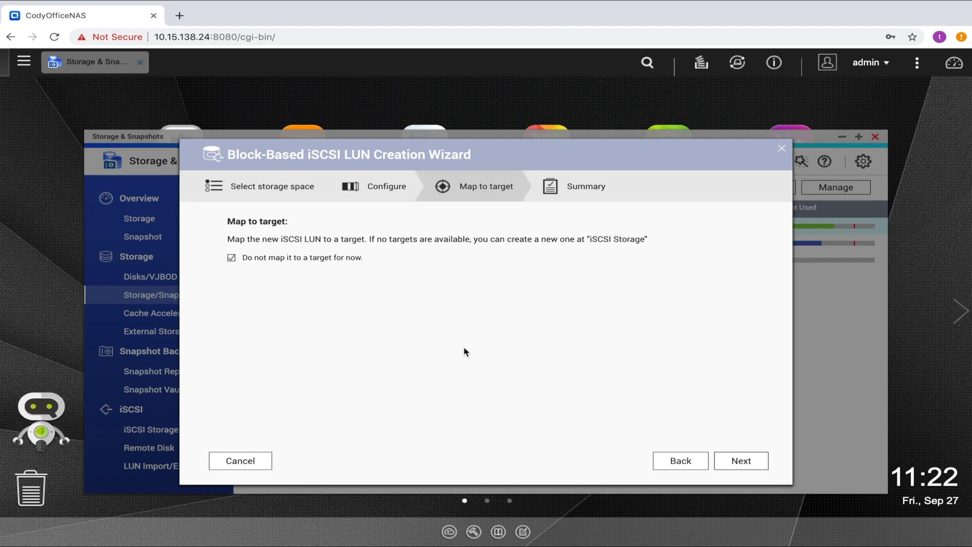
pyautogui.moveTo(489, 363)
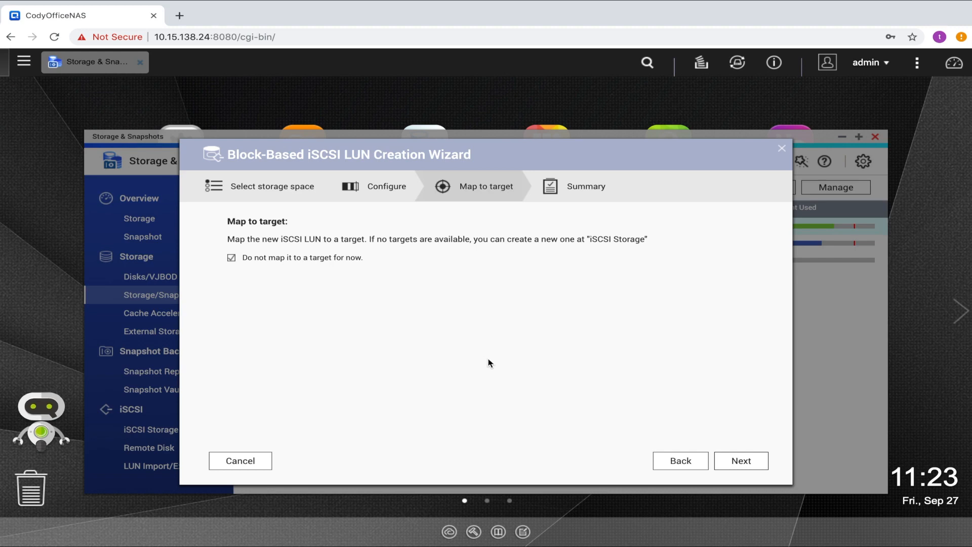
pyautogui.moveTo(737, 459)
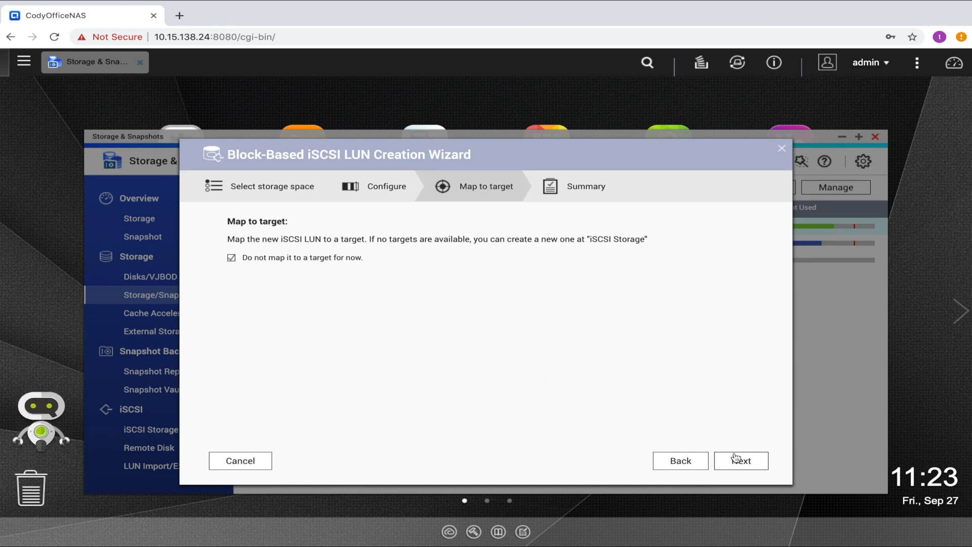
# Leave 'Do not map it to a target for now' checked and continue to the summary.
pyautogui.click(740, 461)
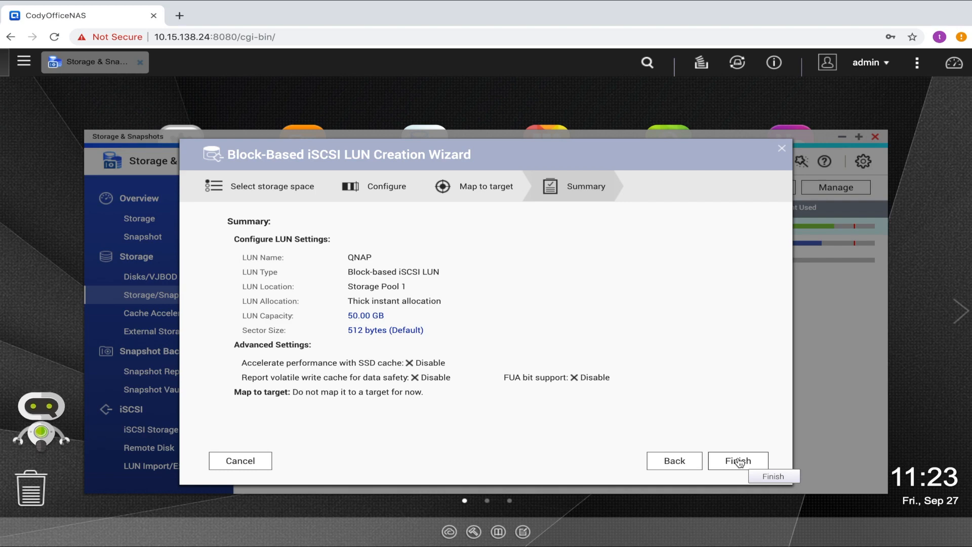
# Finish creating the QNAP LUN and view the iSCSI target list.
pyautogui.click(738, 461)
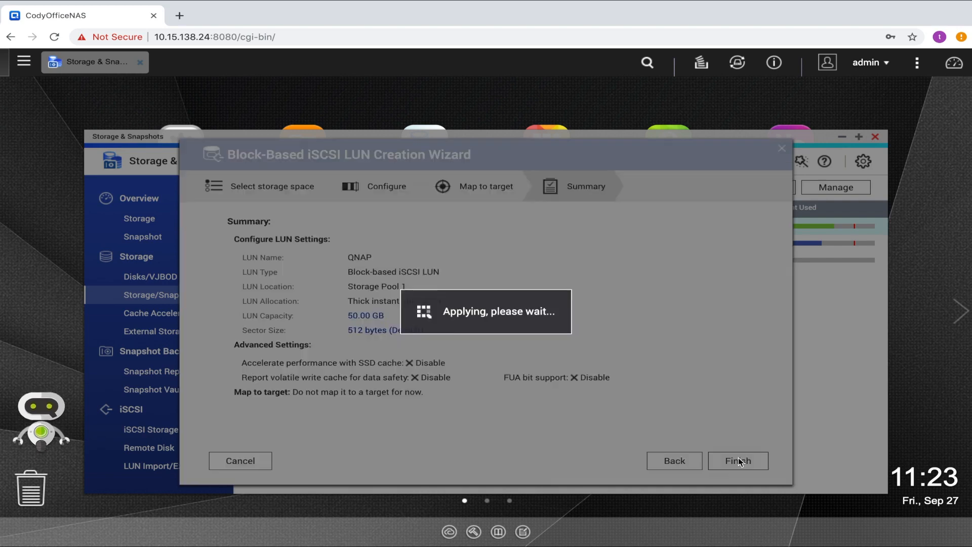
pyautogui.click(737, 461)
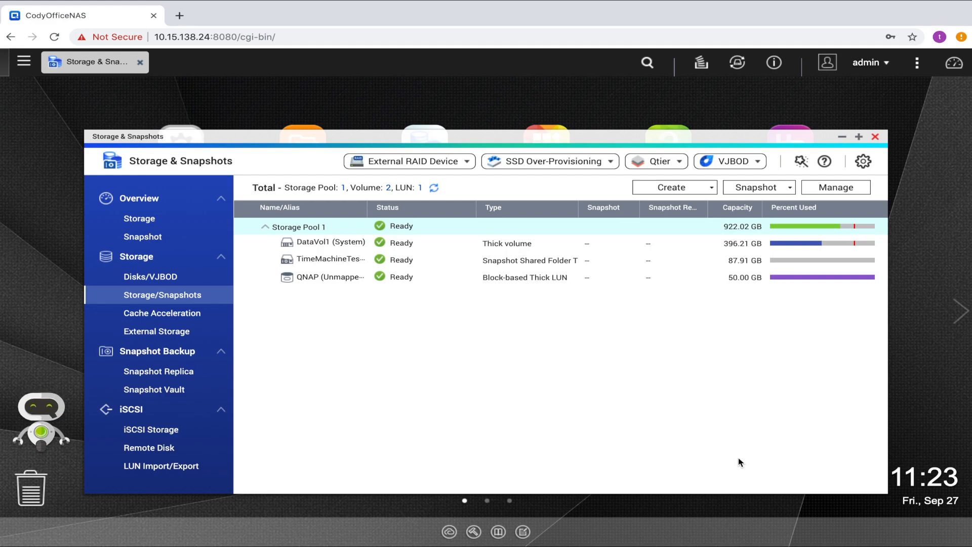
pyautogui.moveTo(316, 458)
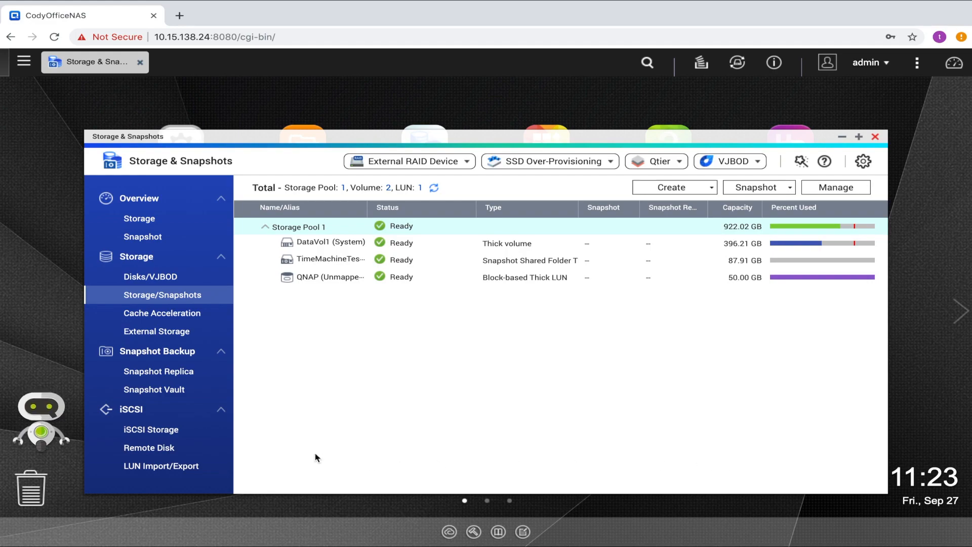
pyautogui.click(150, 429)
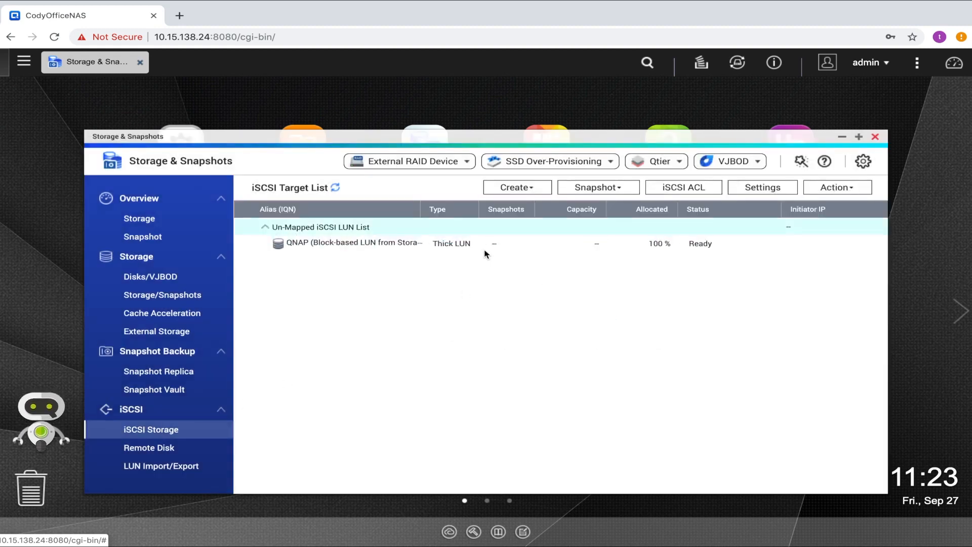
# Start the iSCSI Target Creation Wizard and reach its configure step.
pyautogui.click(516, 187)
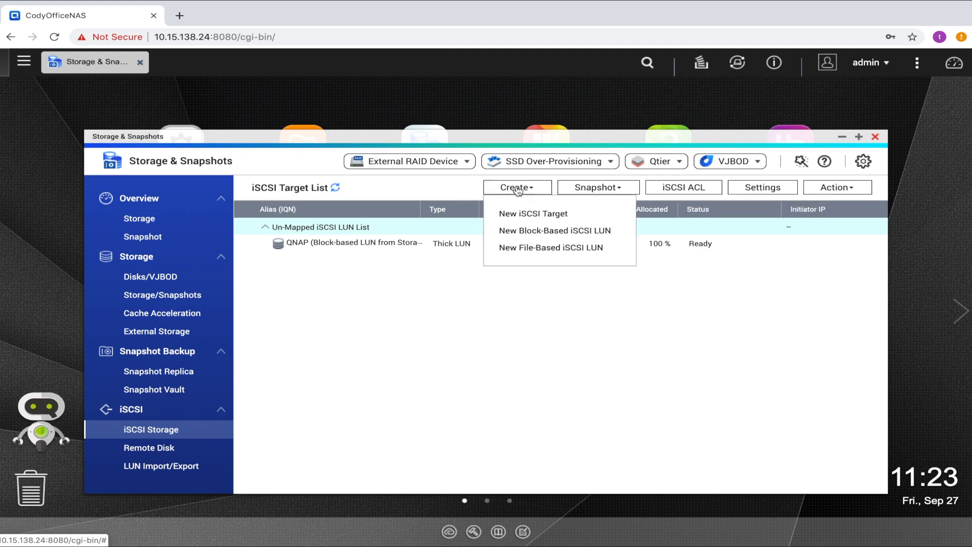
pyautogui.moveTo(532, 213)
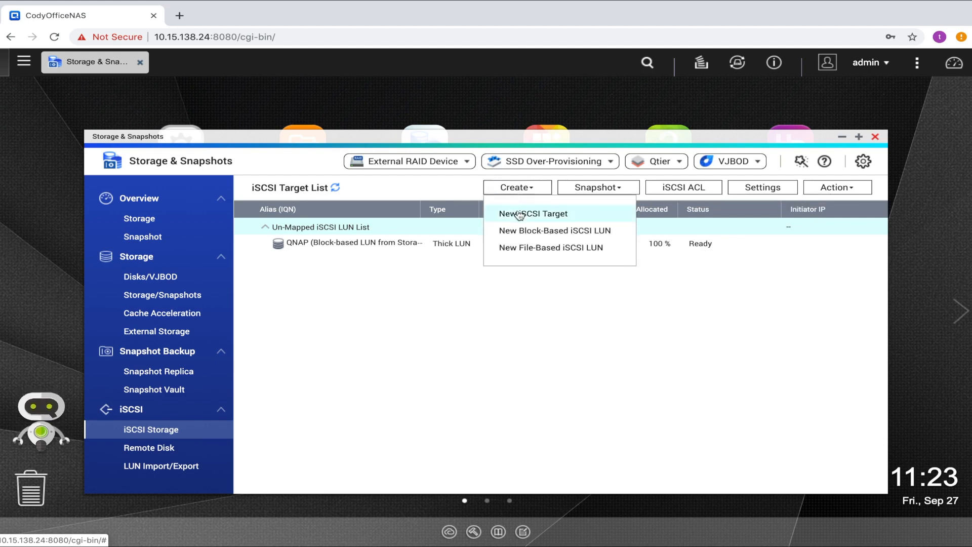
pyautogui.click(532, 213)
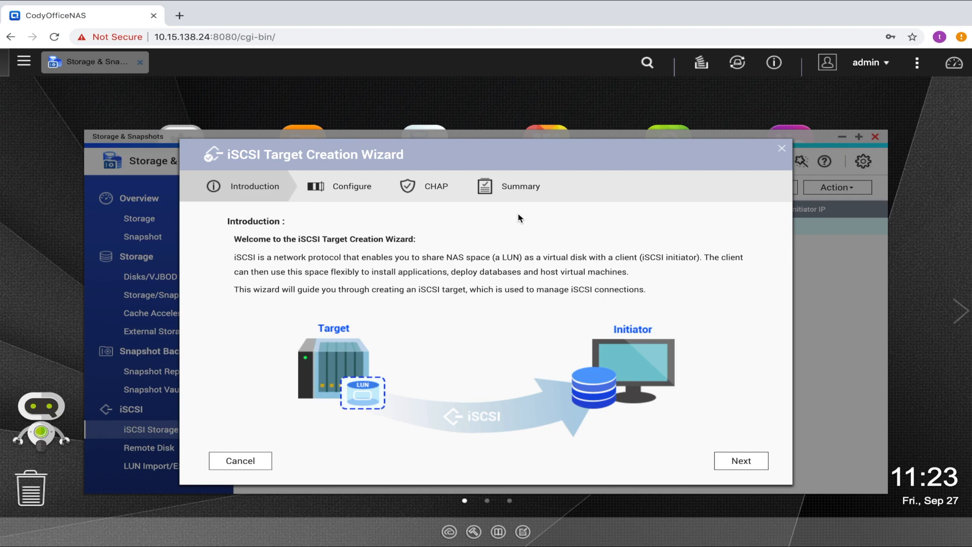
pyautogui.moveTo(736, 460)
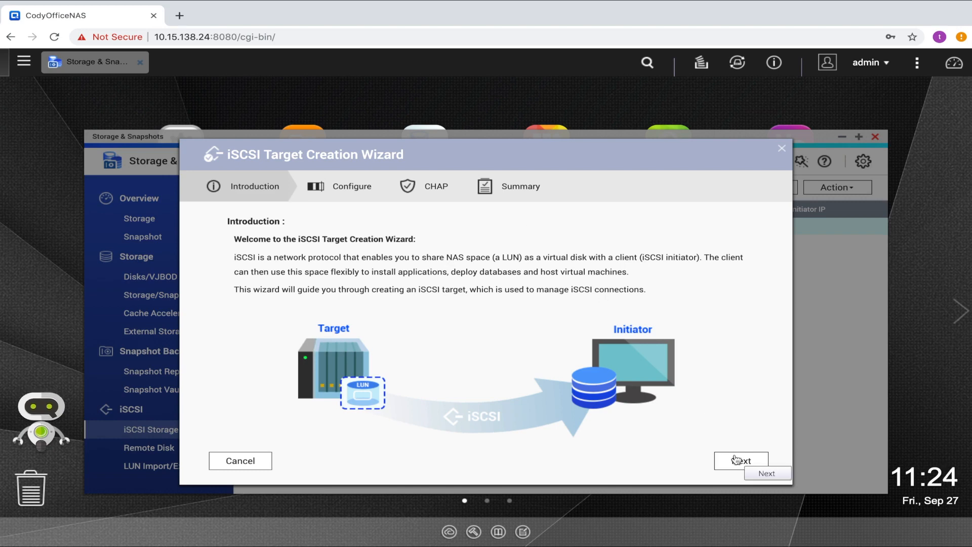
pyautogui.click(741, 461)
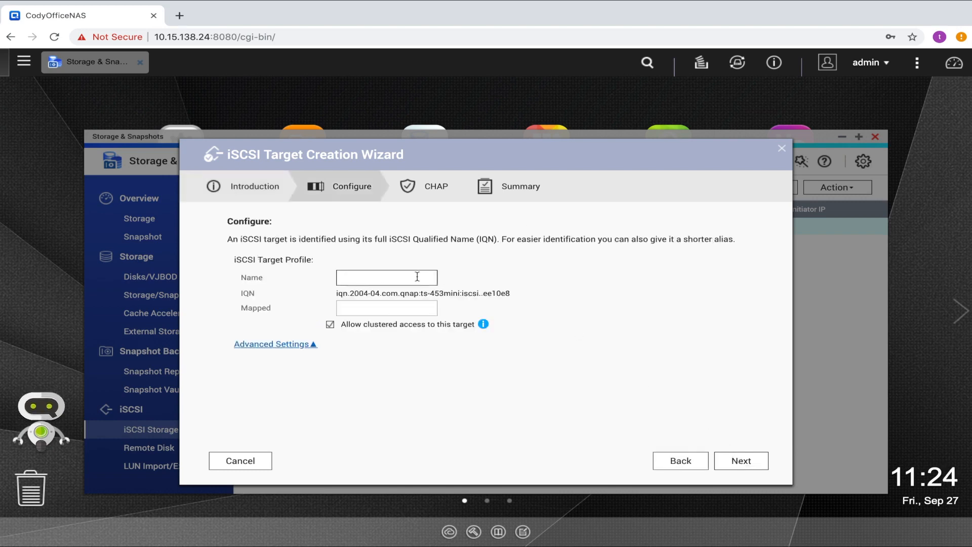
# Name the target QNAPCollege and uncheck clustered access.
pyautogui.write('QNAP')
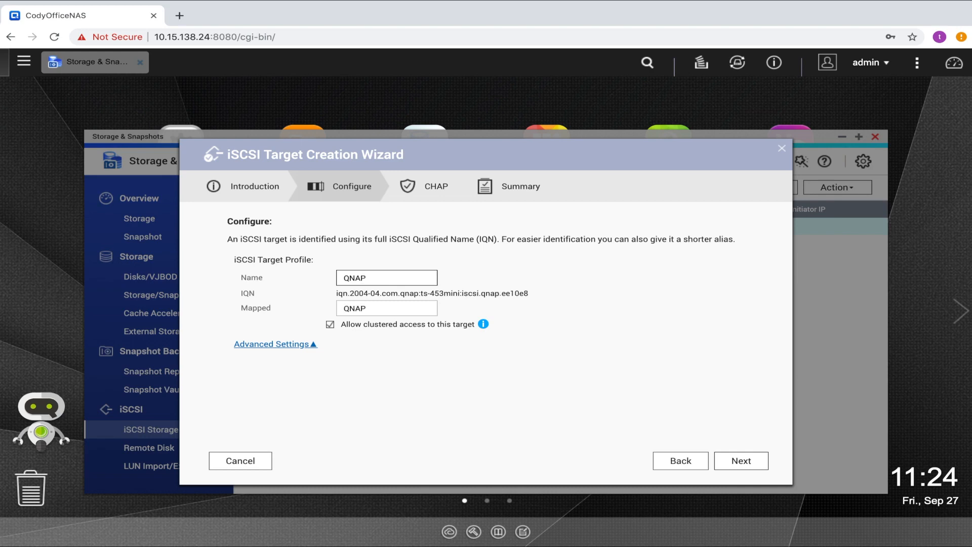
pyautogui.write('College')
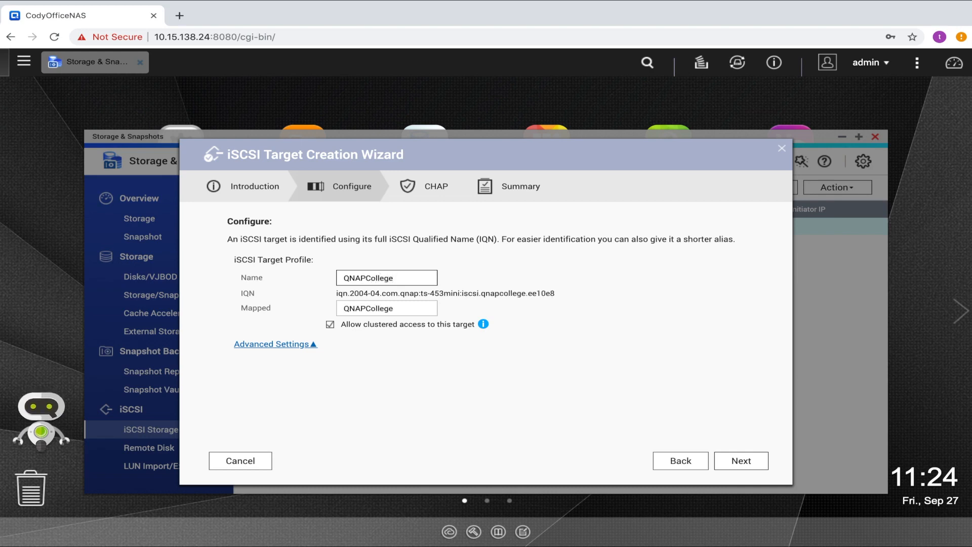
pyautogui.click(331, 324)
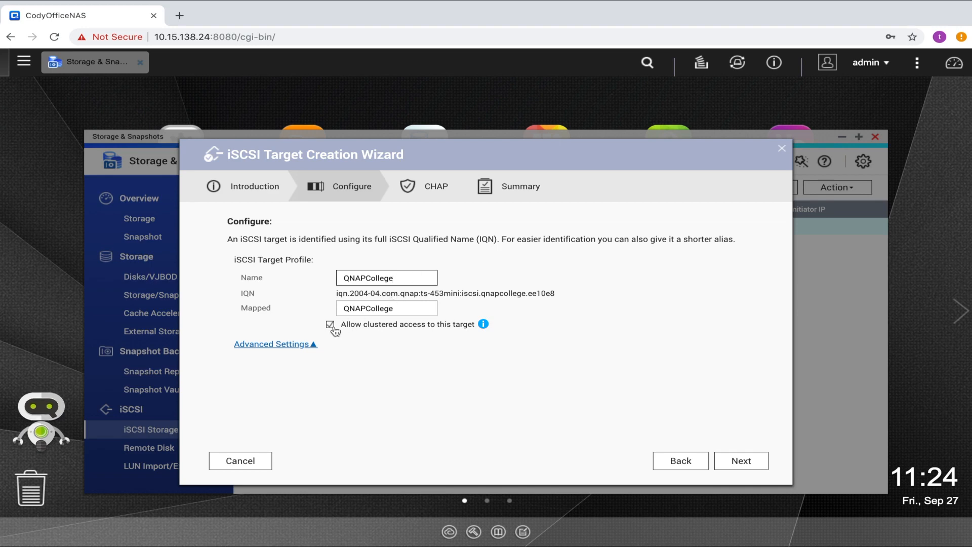
pyautogui.click(331, 324)
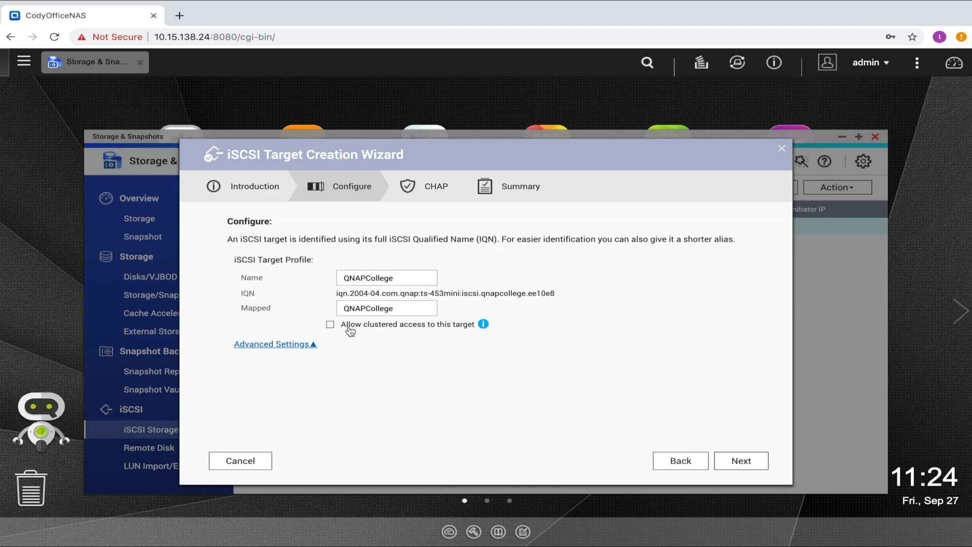
pyautogui.moveTo(361, 332)
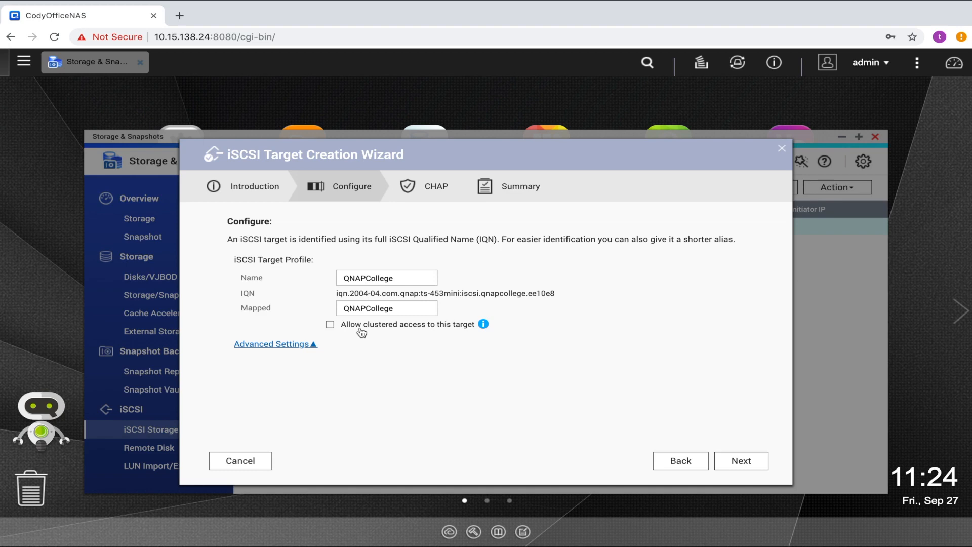
pyautogui.moveTo(545, 366)
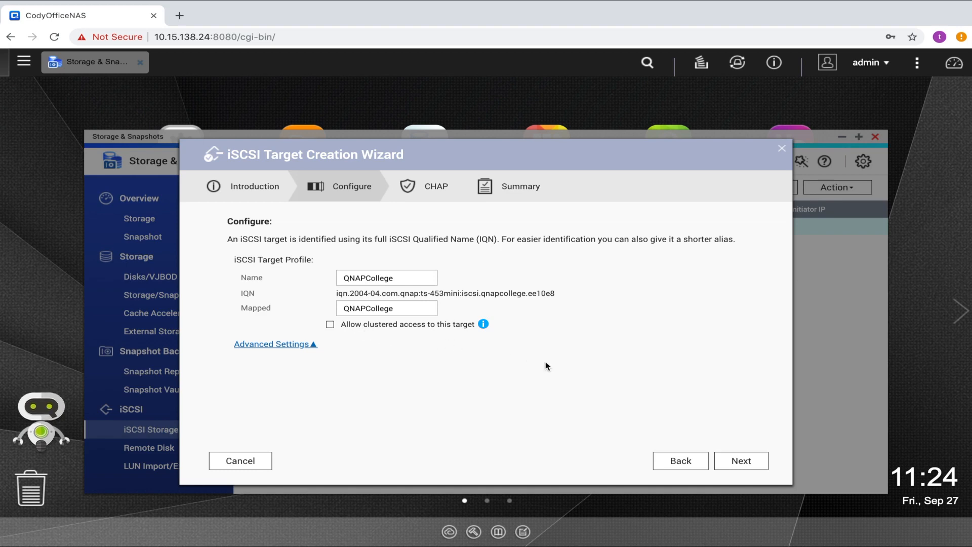
pyautogui.moveTo(741, 460)
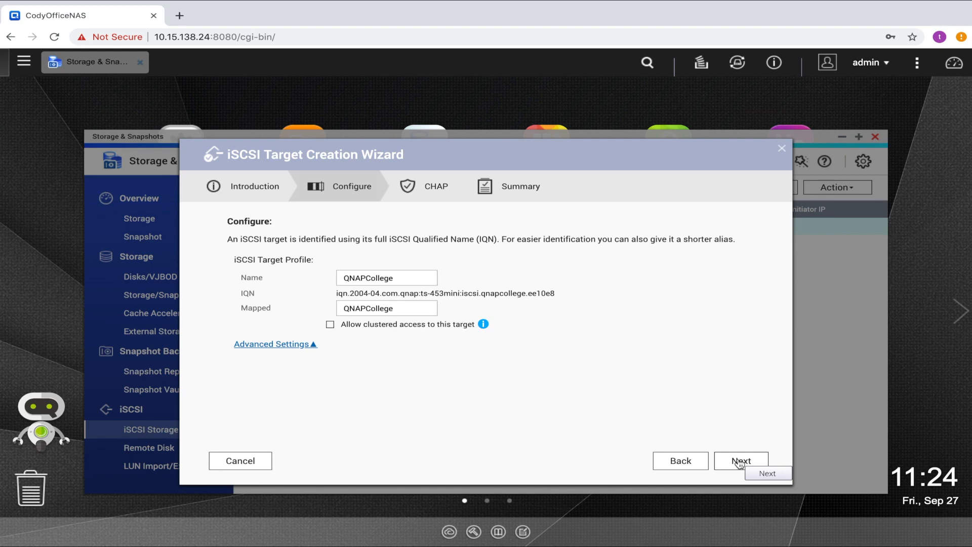
# Enable CHAP authentication with username qnap and password, then go to the Summary.
pyautogui.click(741, 461)
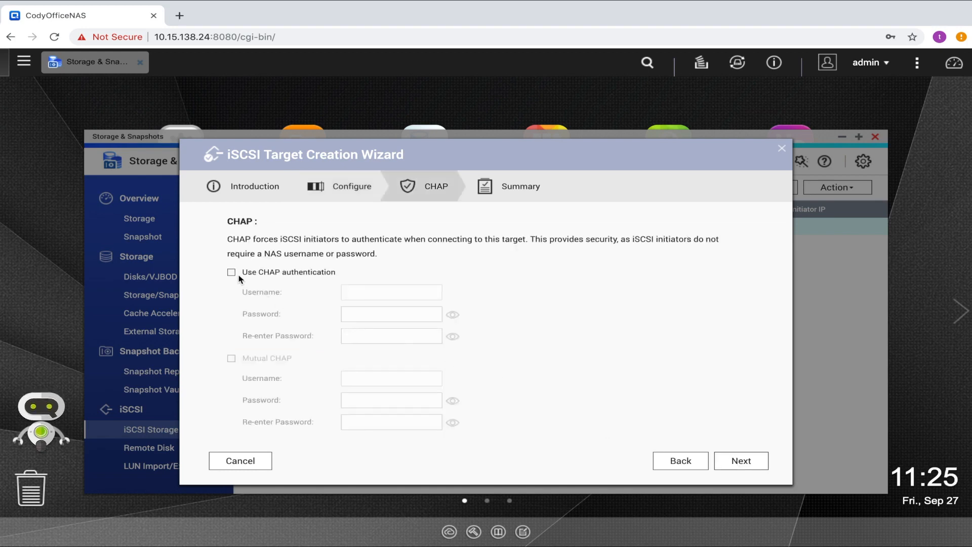
pyautogui.click(231, 272)
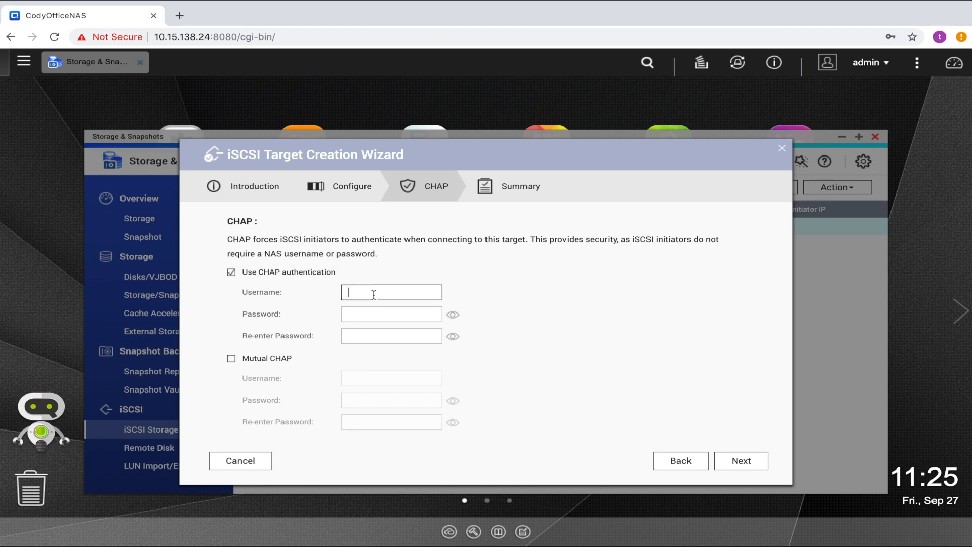
pyautogui.write('qnap')
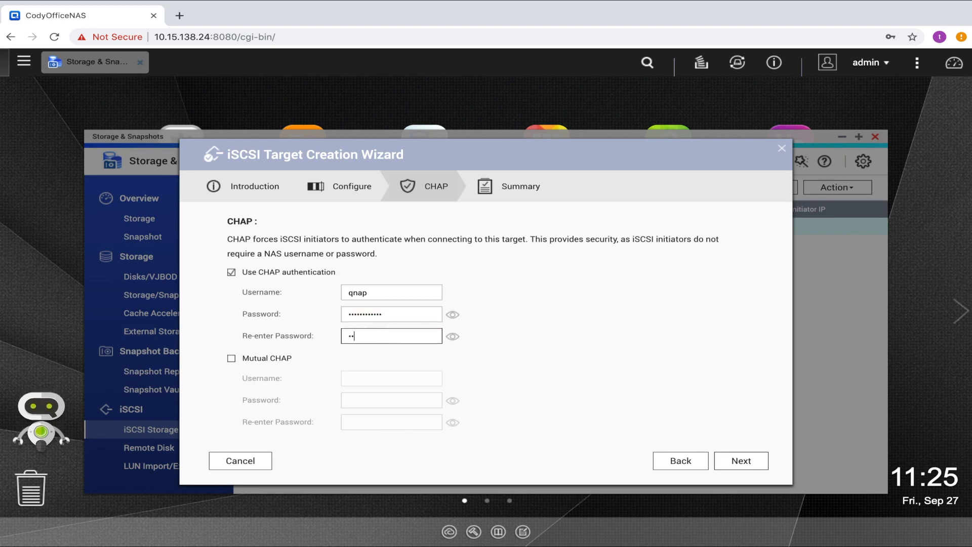
pyautogui.write('password')
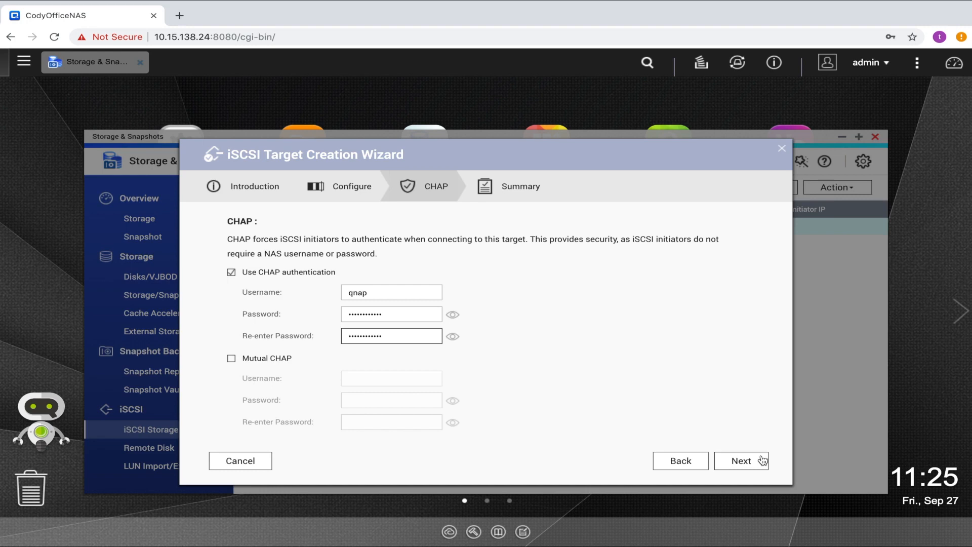
pyautogui.click(741, 460)
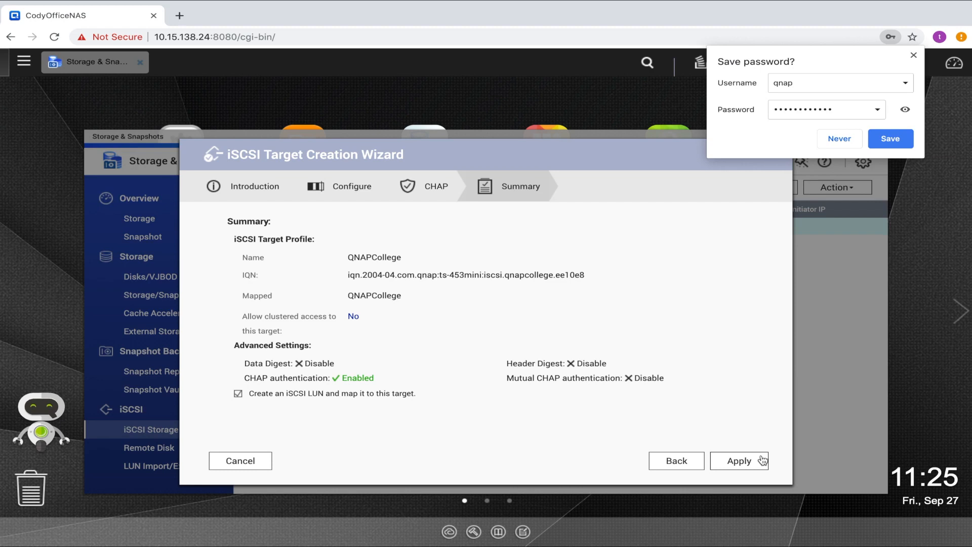
pyautogui.moveTo(918, 89)
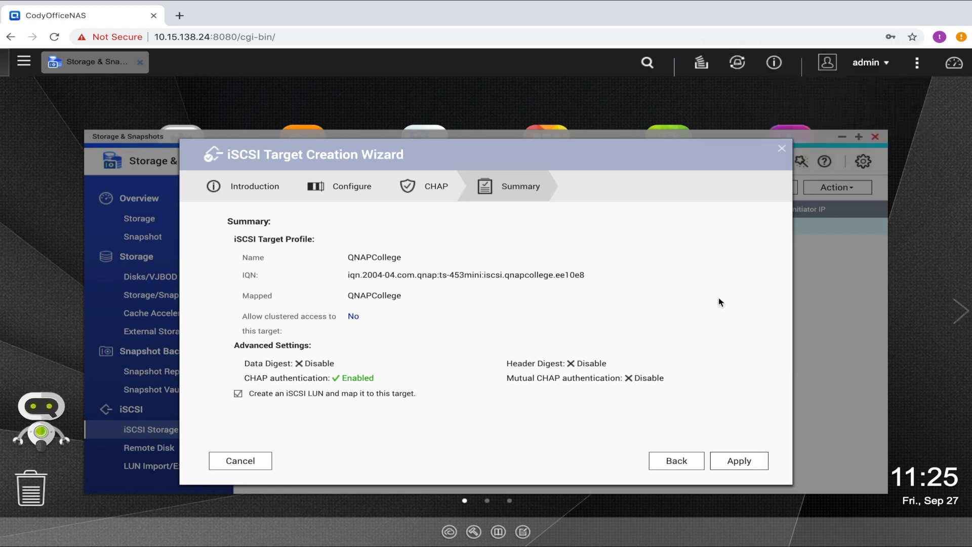
pyautogui.moveTo(738, 465)
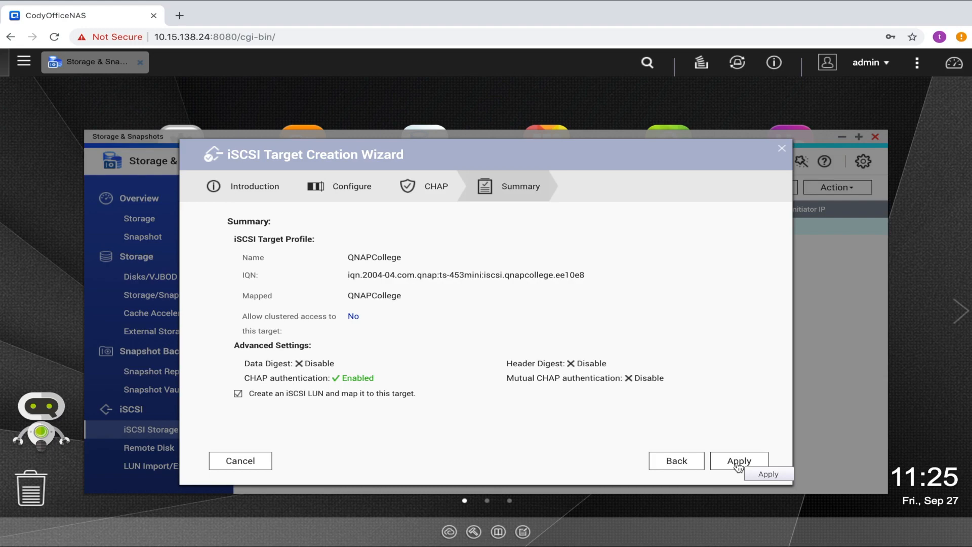
# Apply the QNAPCollege target settings to create the target.
pyautogui.click(738, 460)
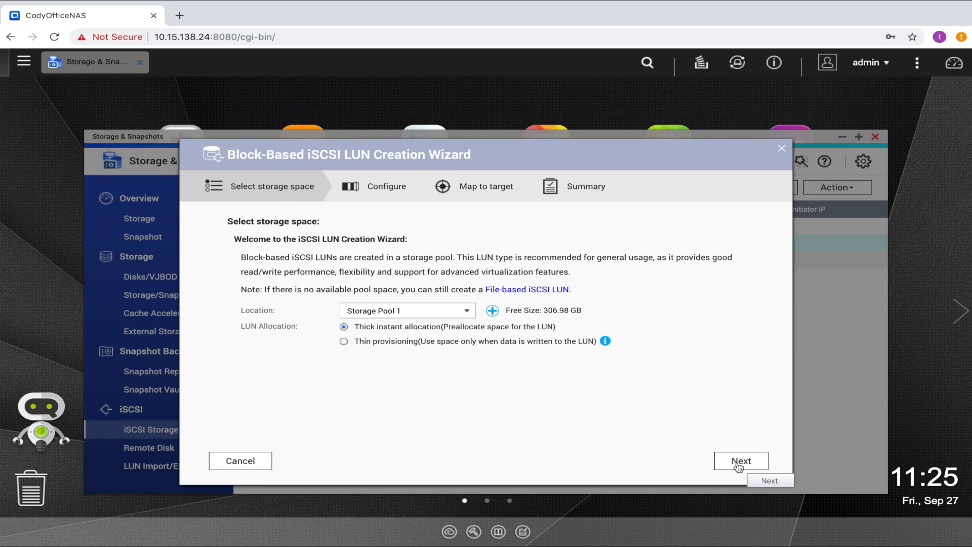
pyautogui.moveTo(808, 370)
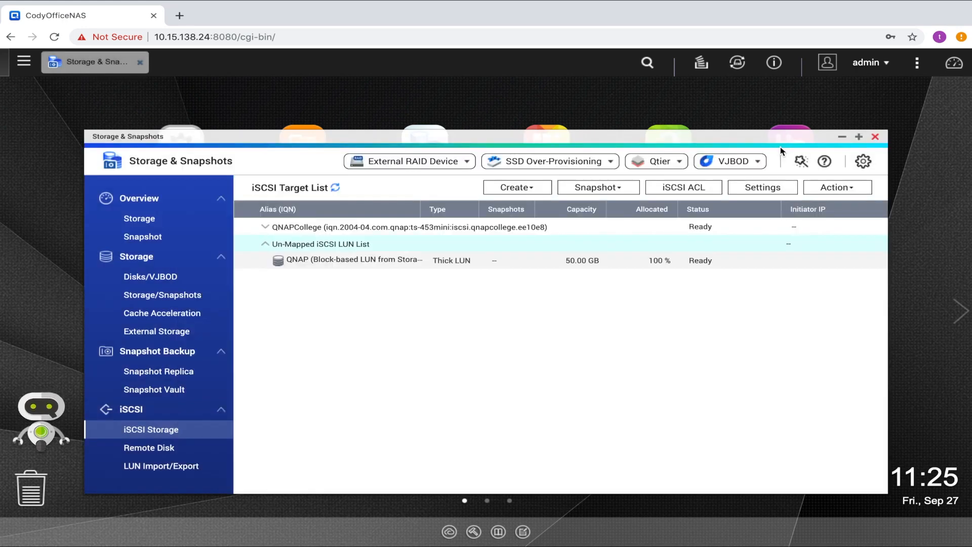
pyautogui.moveTo(204, 432)
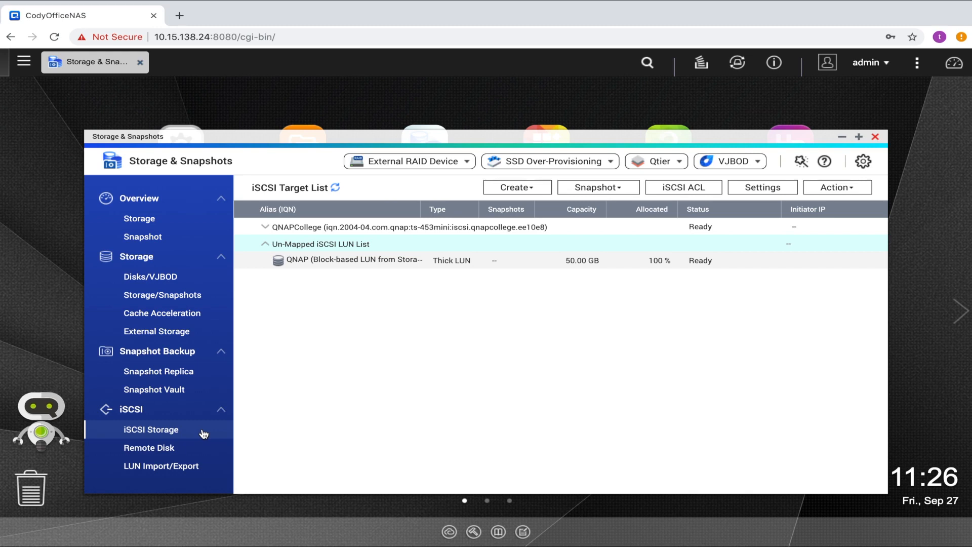
pyautogui.moveTo(180, 433)
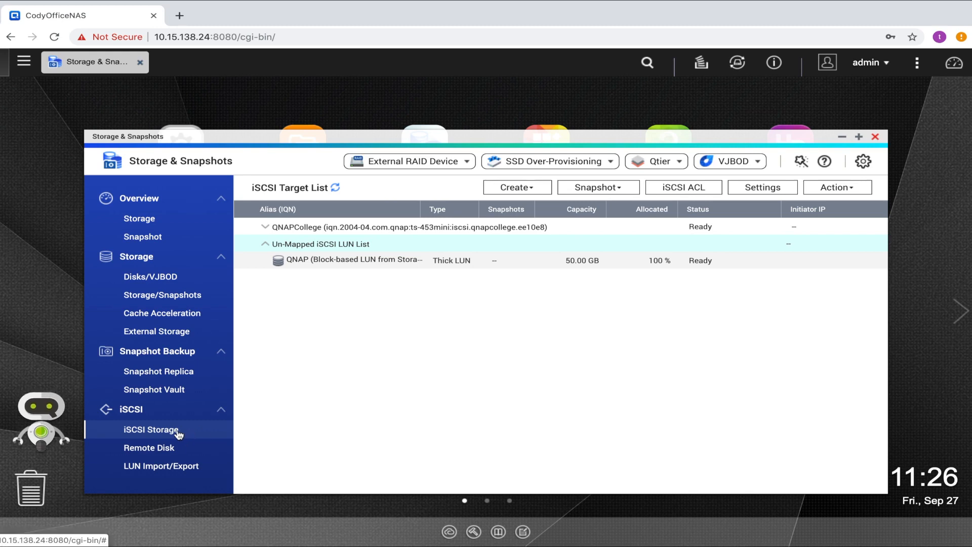
pyautogui.moveTo(271, 412)
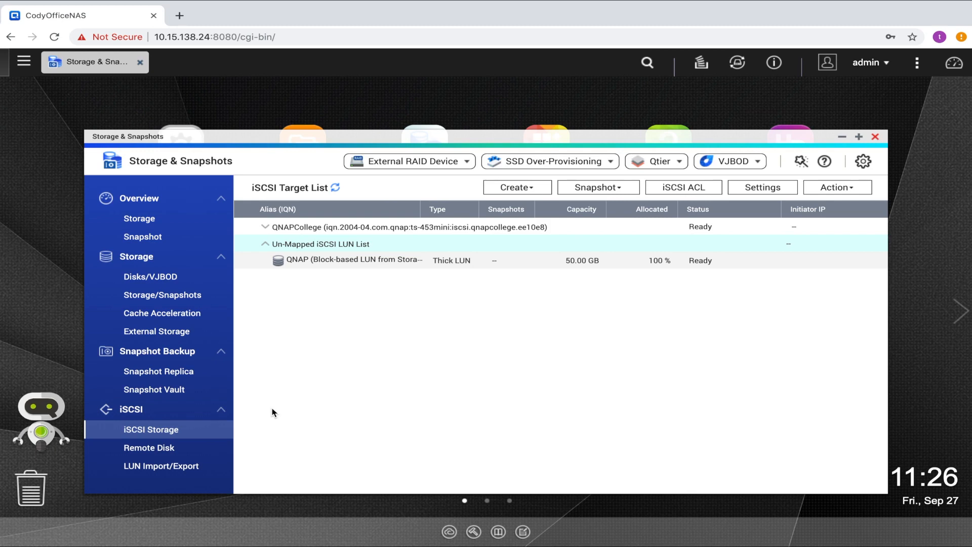
pyautogui.moveTo(357, 280)
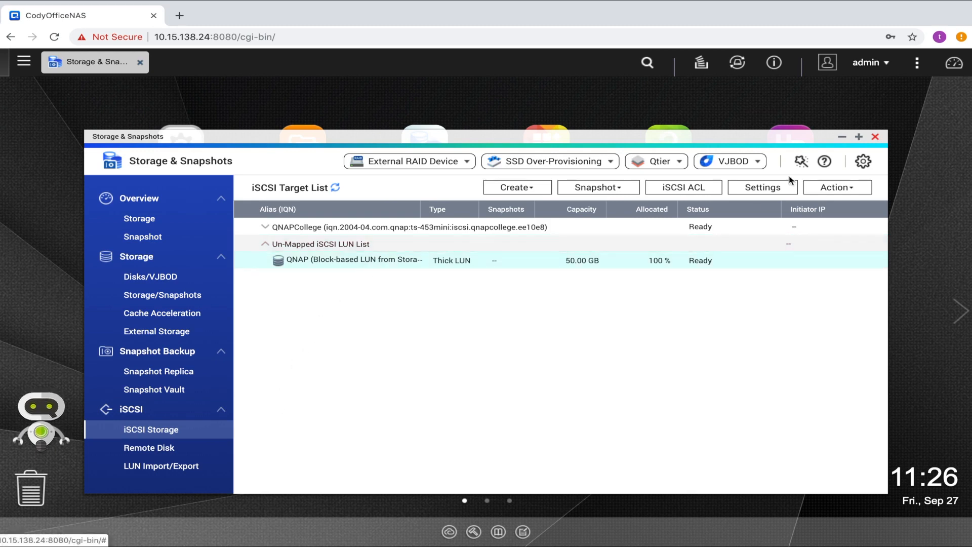
# Map the unmapped QNAP LUN to target QNAPCollege via Action > Map.
pyautogui.click(837, 187)
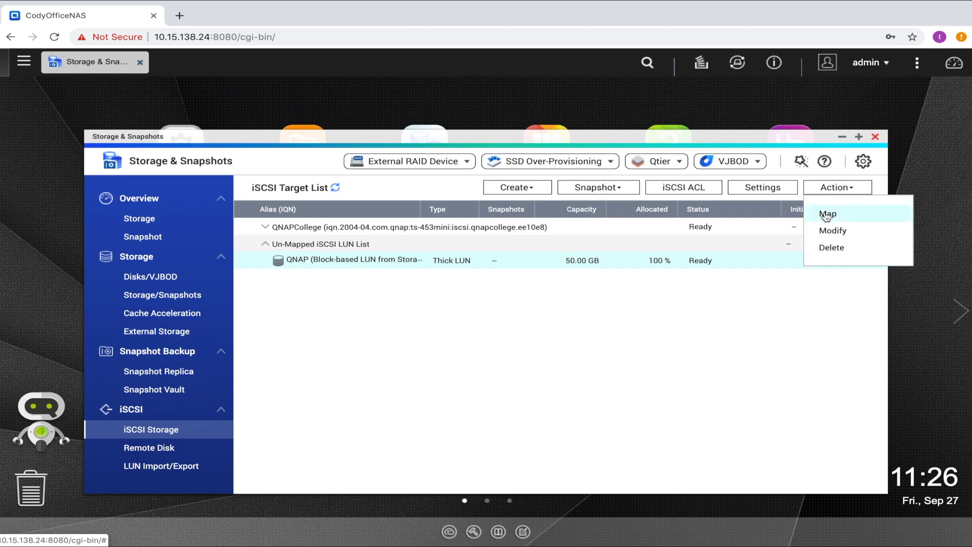
pyautogui.click(828, 214)
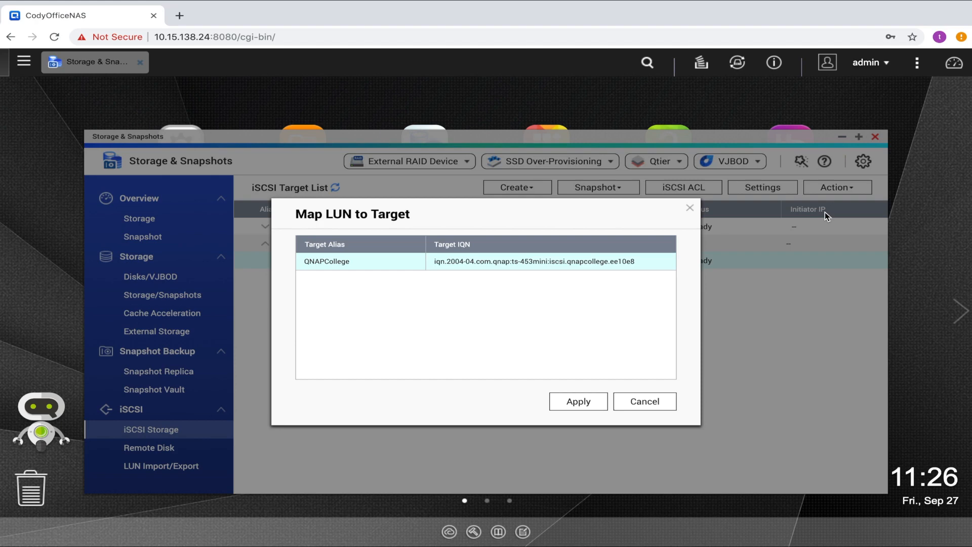
pyautogui.moveTo(522, 262)
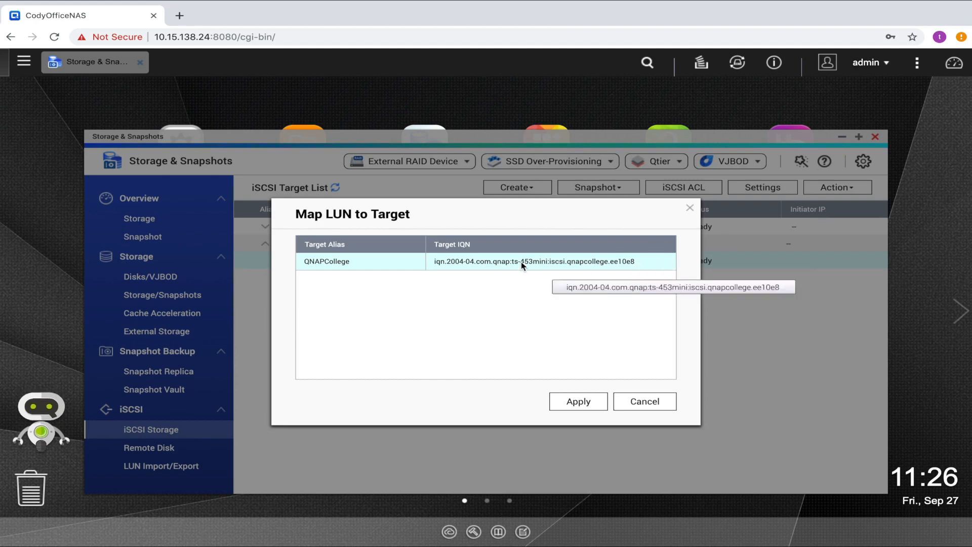
pyautogui.click(576, 401)
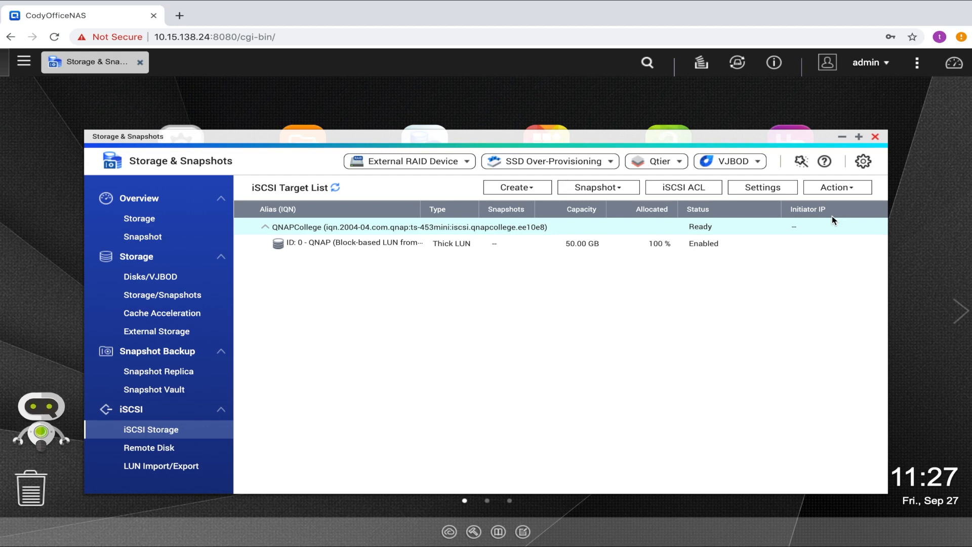
pyautogui.click(838, 187)
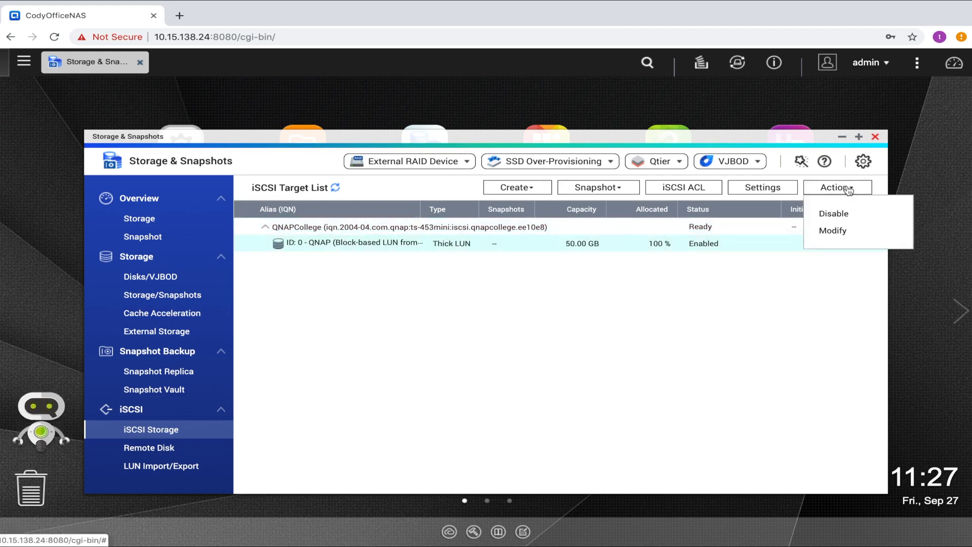
pyautogui.click(833, 213)
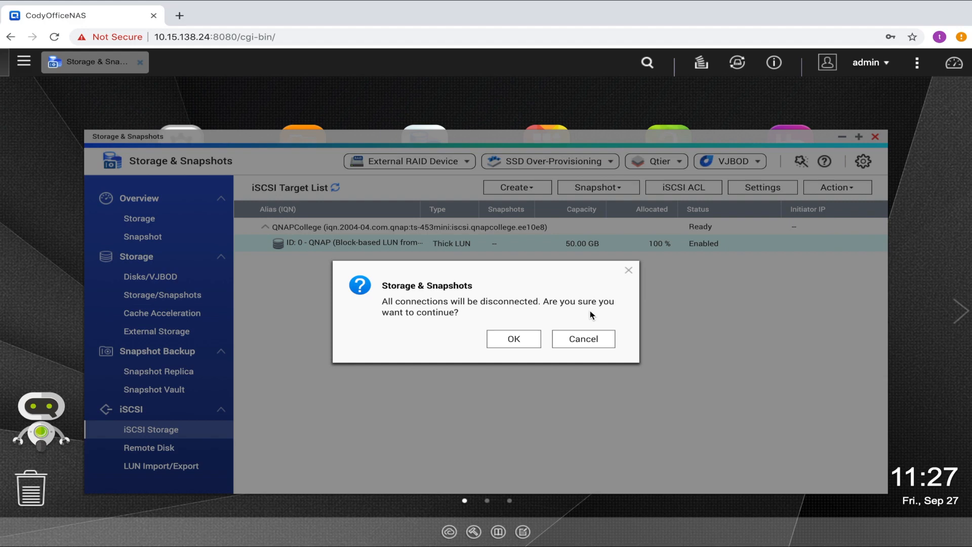
pyautogui.click(513, 339)
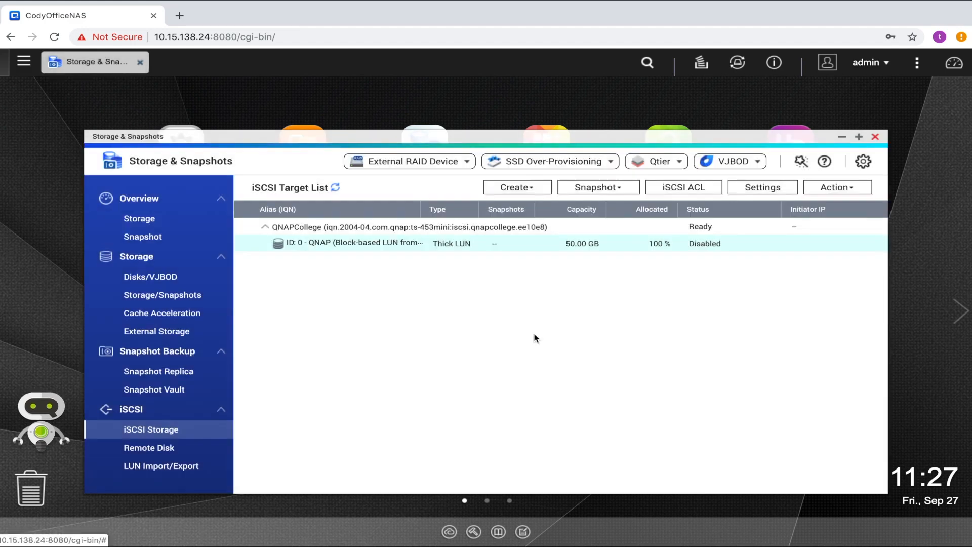
pyautogui.click(837, 188)
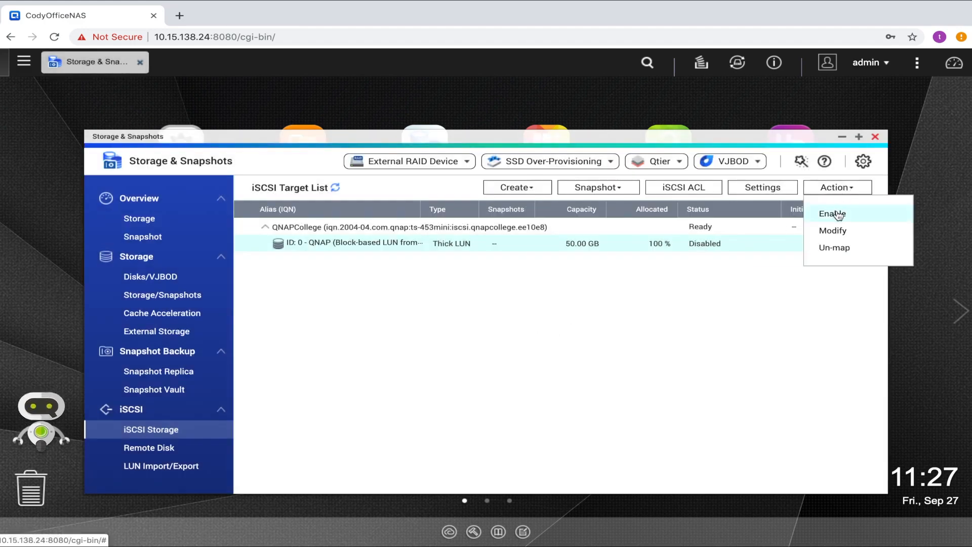
pyautogui.click(831, 213)
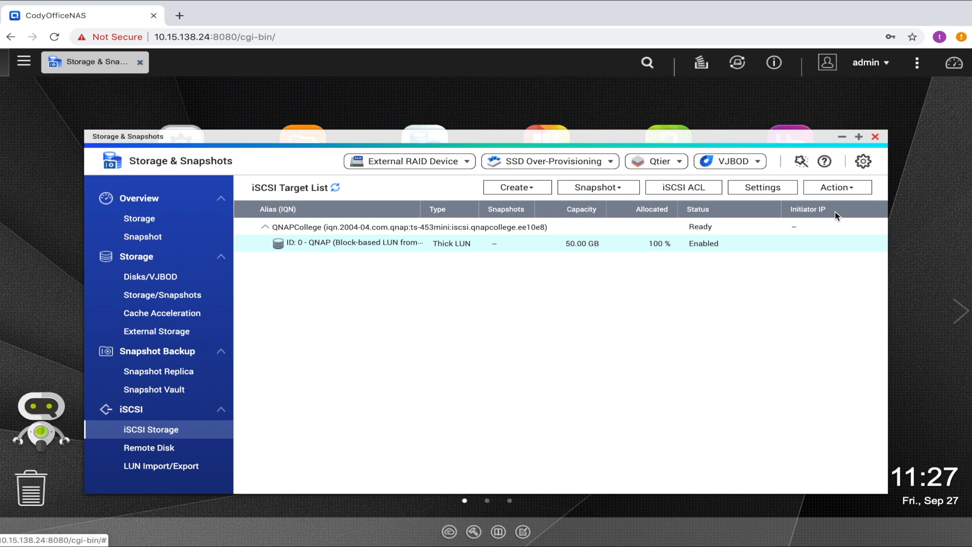